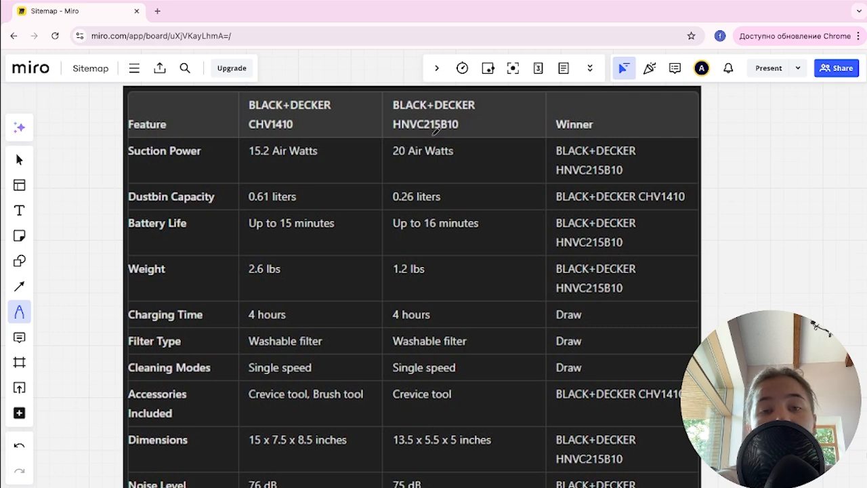
{"action": "mouse_move", "coordinate": [508, 129]}
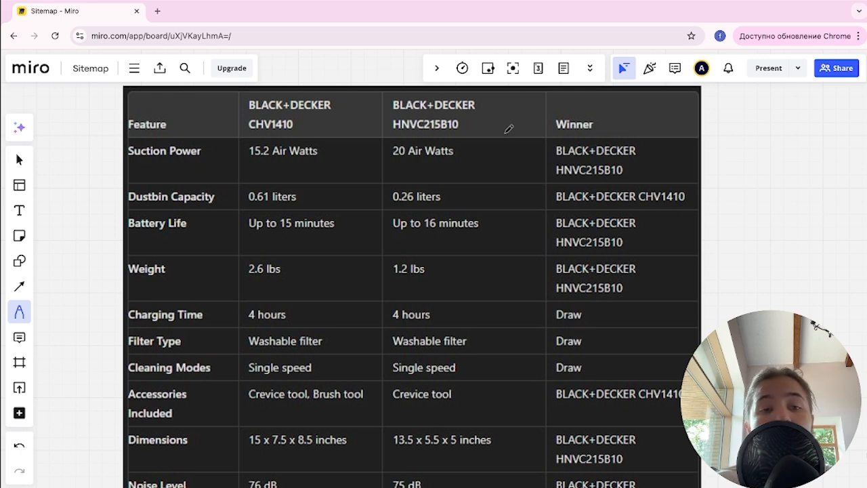
{"action": "mouse_move", "coordinate": [228, 180]}
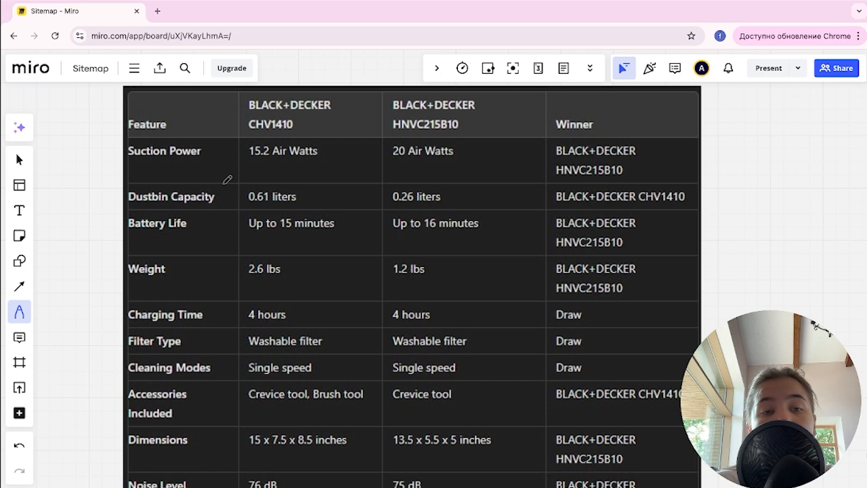
{"action": "mouse_move", "coordinate": [420, 171]}
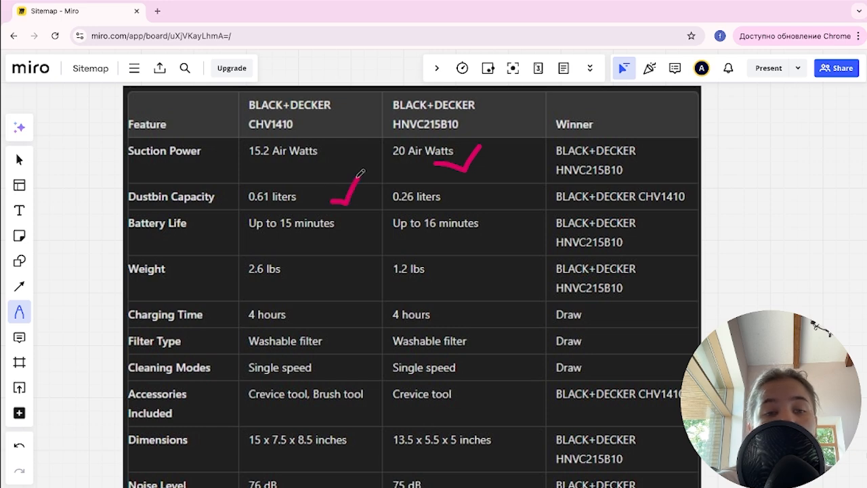
{"action": "mouse_move", "coordinate": [279, 235]}
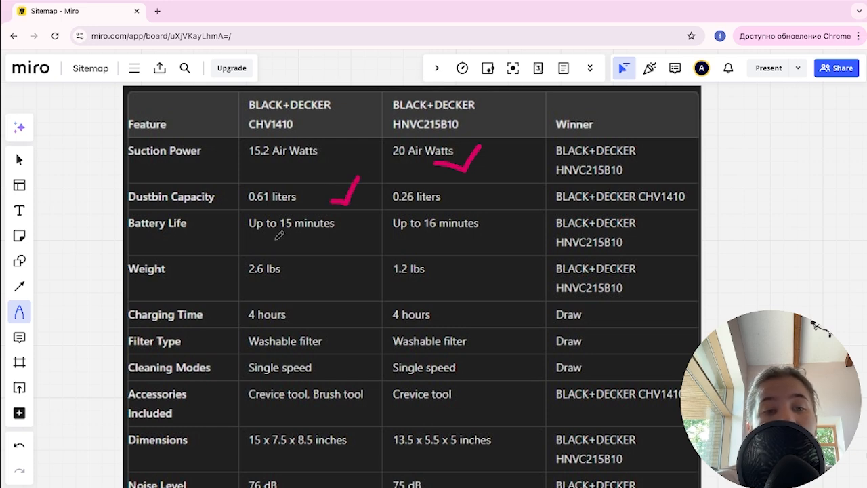
{"action": "mouse_move", "coordinate": [445, 239]}
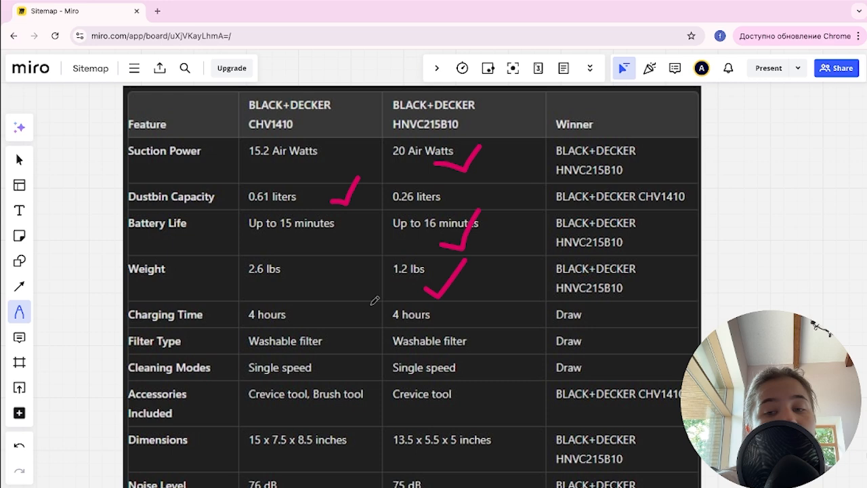
Draw pink equals signs on the Charging Time and Filter Type rows and a checkmark beside the CHV1410 accessories.
{"action": "left_click_drag", "start_coordinate": [363, 310], "coordinate": [406, 319]}
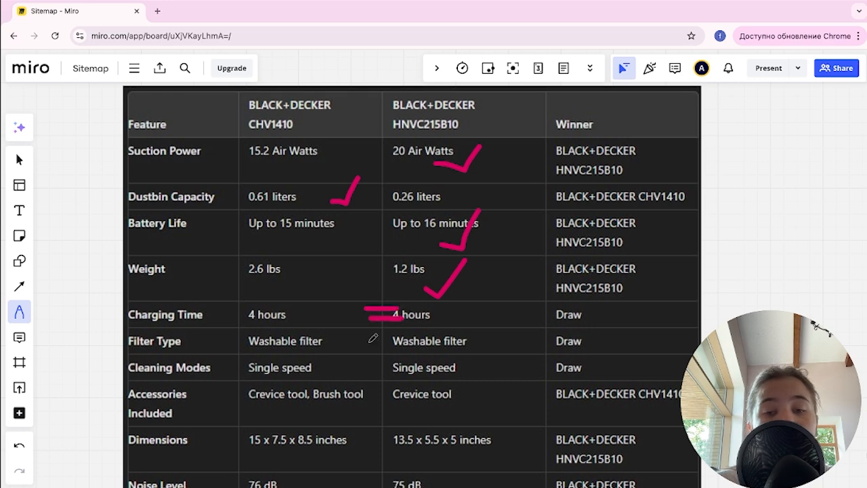
{"action": "left_click_drag", "start_coordinate": [363, 341], "coordinate": [400, 368]}
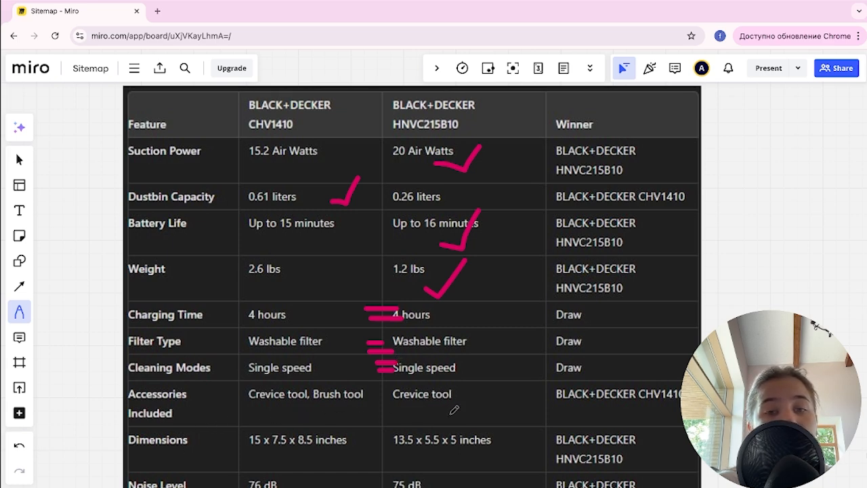
{"action": "left_click_drag", "start_coordinate": [379, 366], "coordinate": [346, 407]}
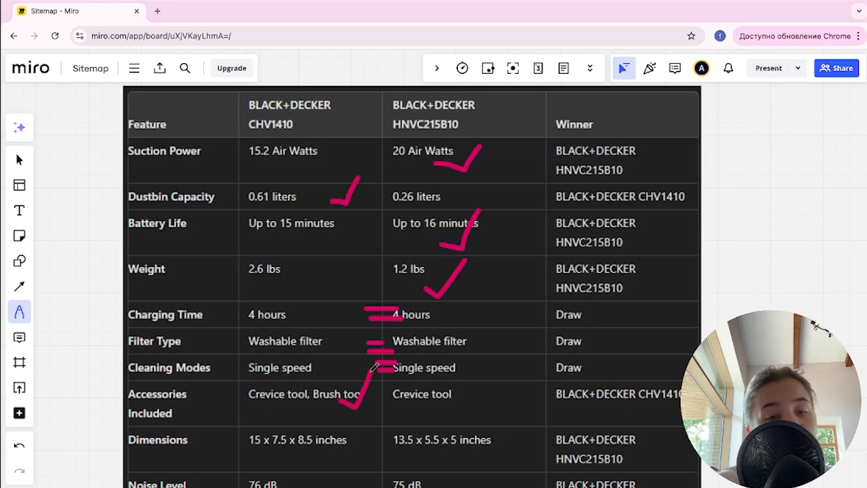